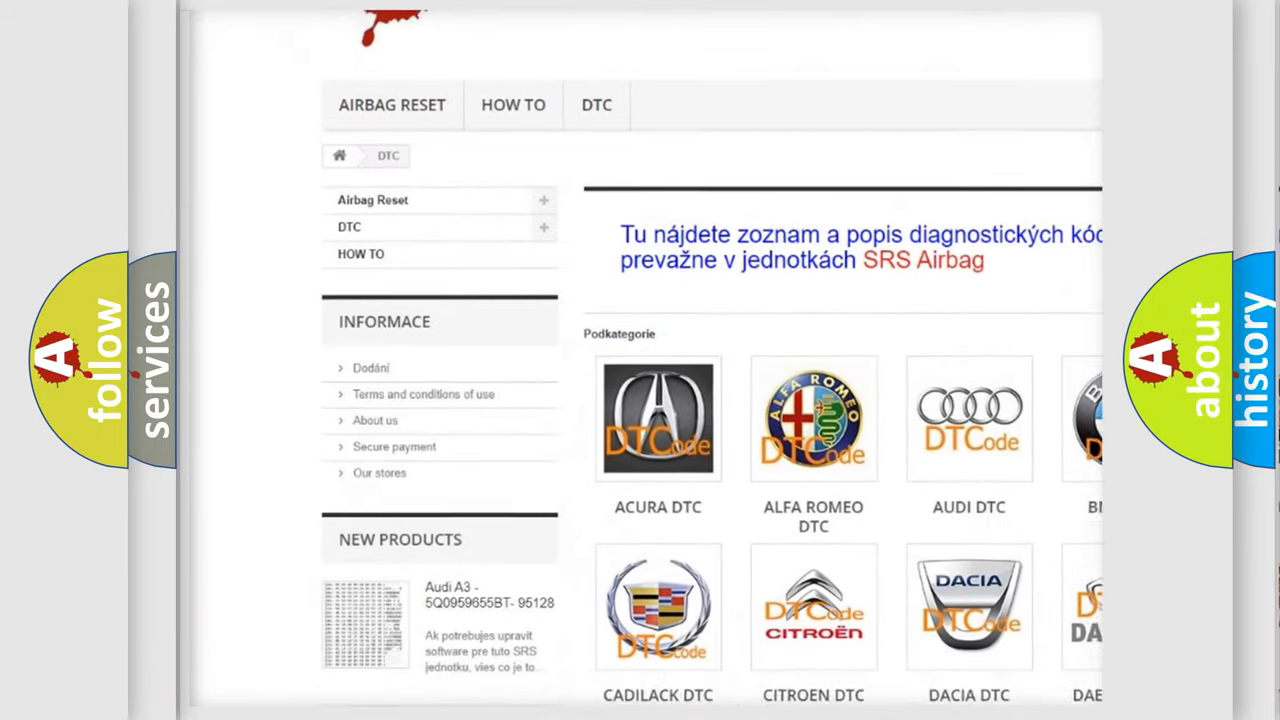
scroll("down", 3)
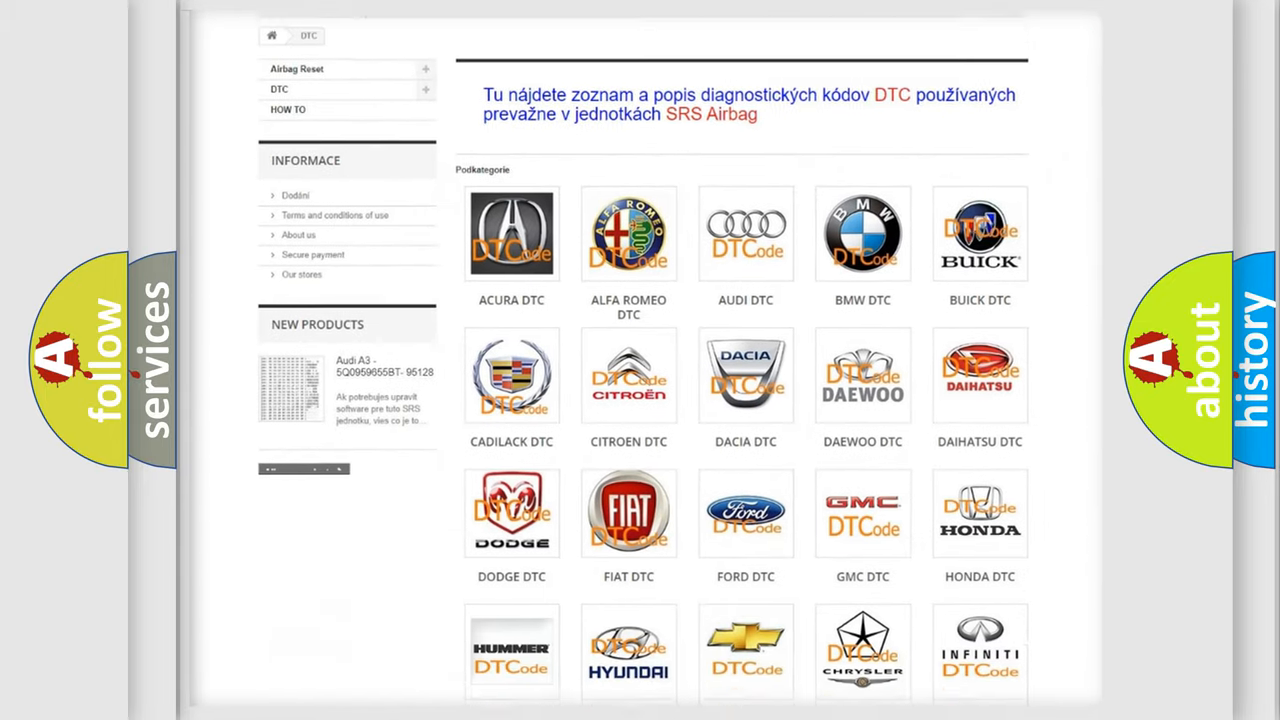
scroll("down", 3)
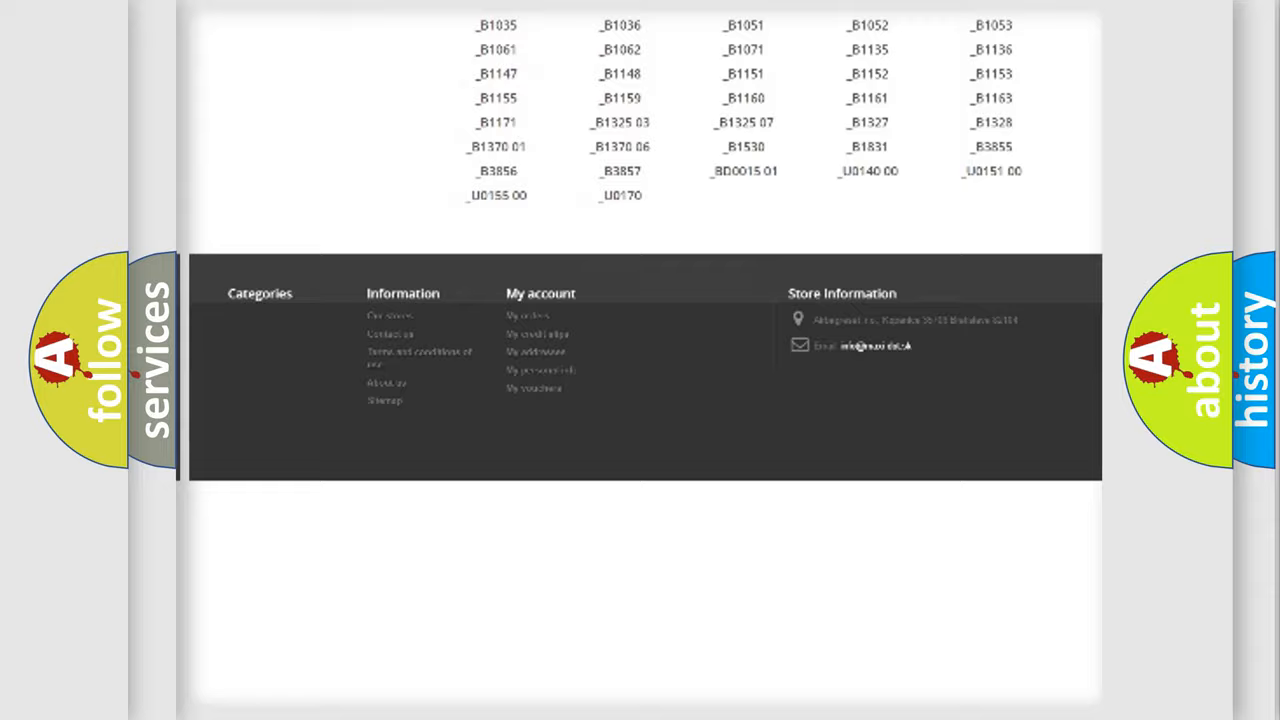
scroll("up", 3)
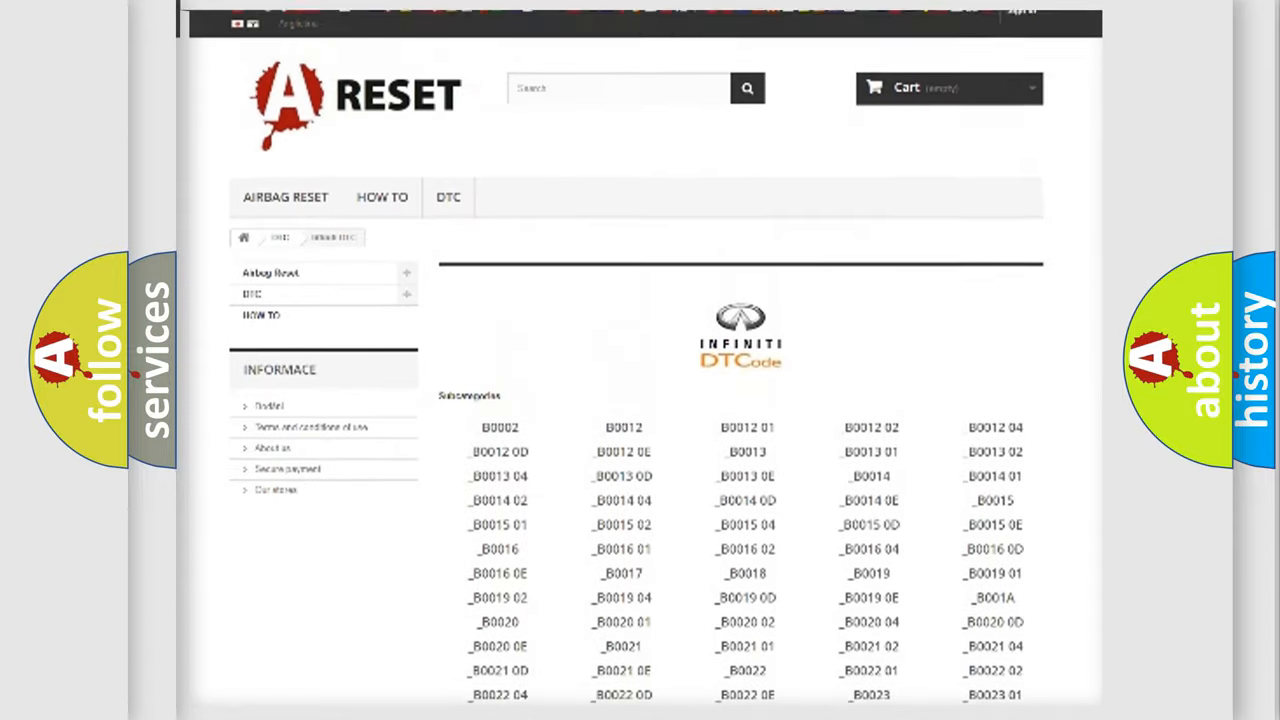